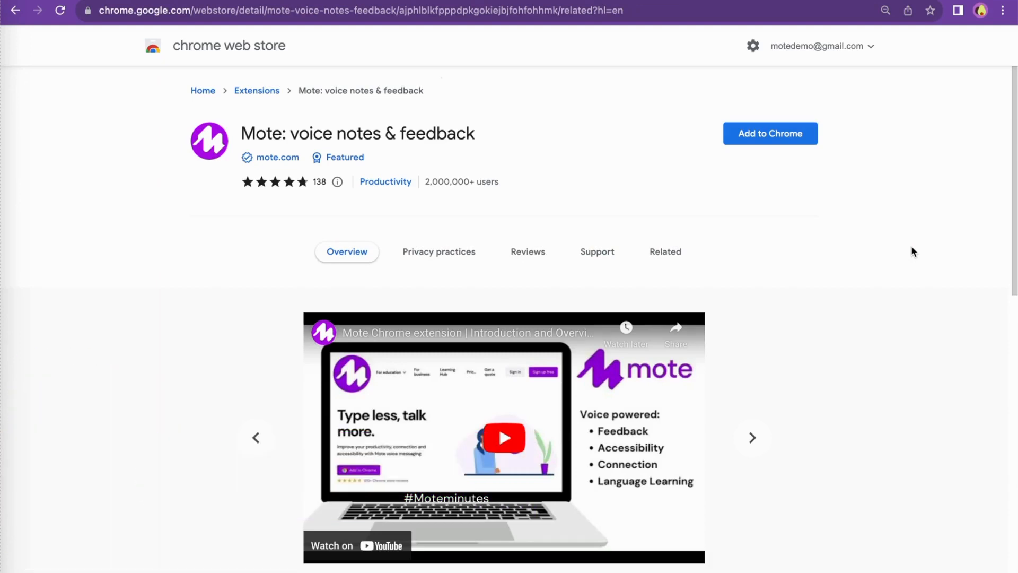
Step: Add the Mote voice notes & feedback extension to Chrome from the Web Store
{"action": "left_click", "coordinate": [770, 133]}
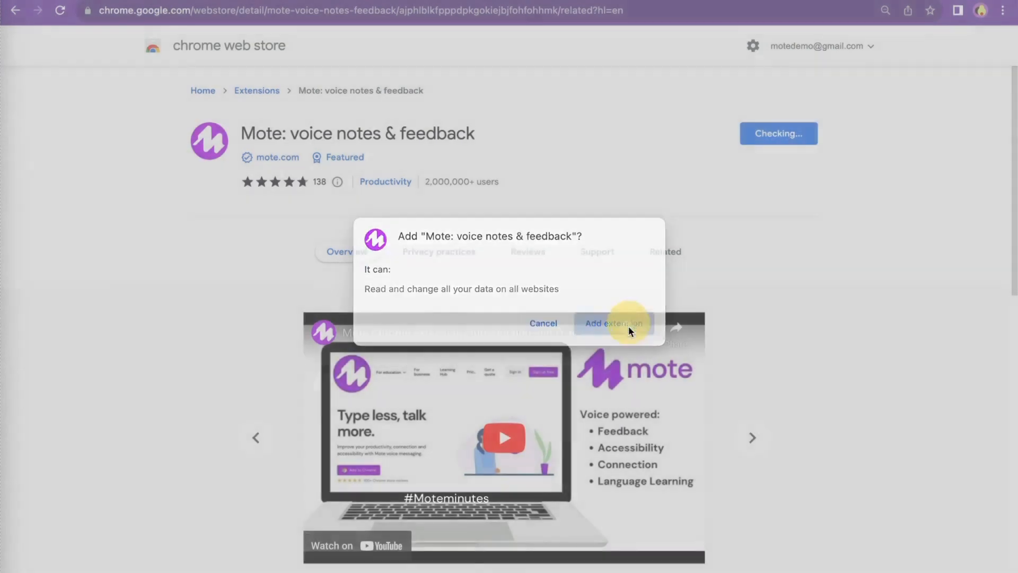
{"action": "left_click", "coordinate": [611, 324]}
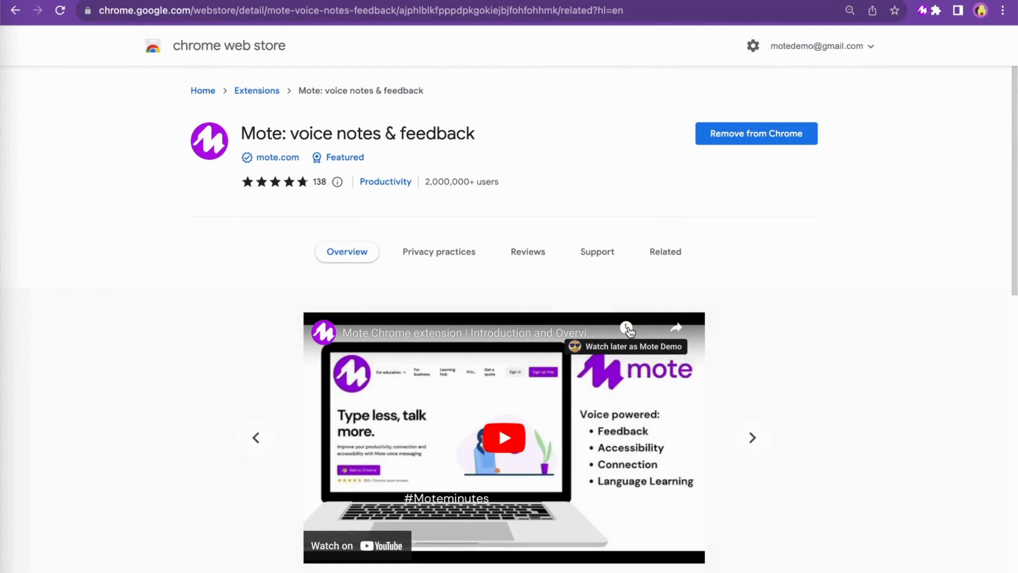
{"action": "left_click", "coordinate": [755, 133]}
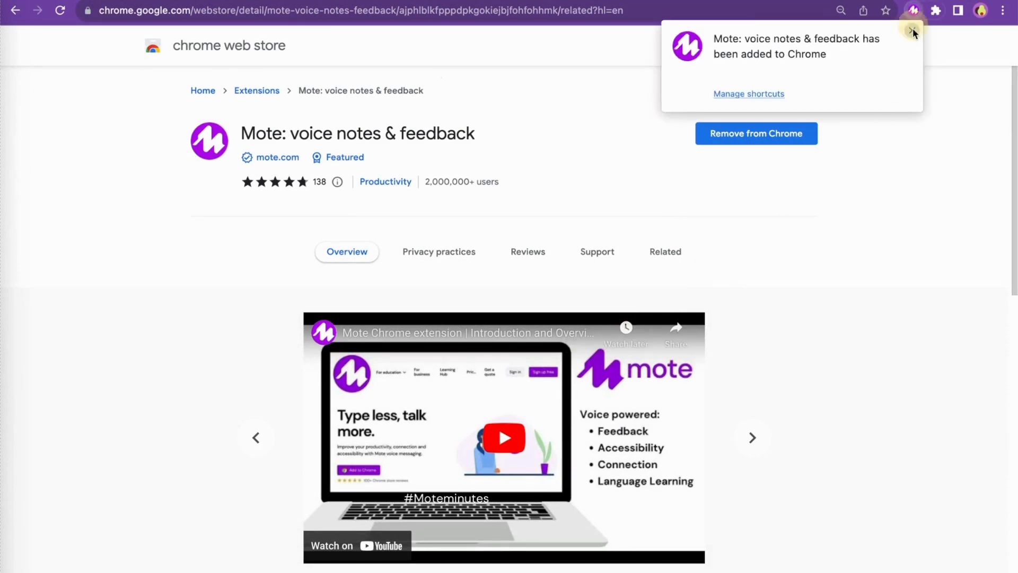
{"action": "left_click", "coordinate": [911, 10]}
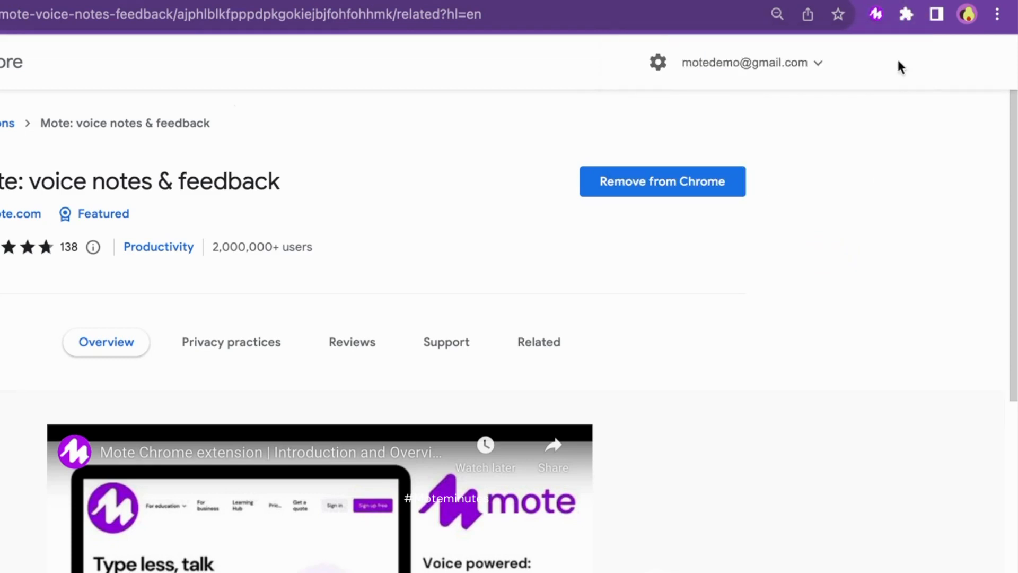
Step: Sign in to Mote with Google from the extension panel
{"action": "left_click", "coordinate": [875, 14]}
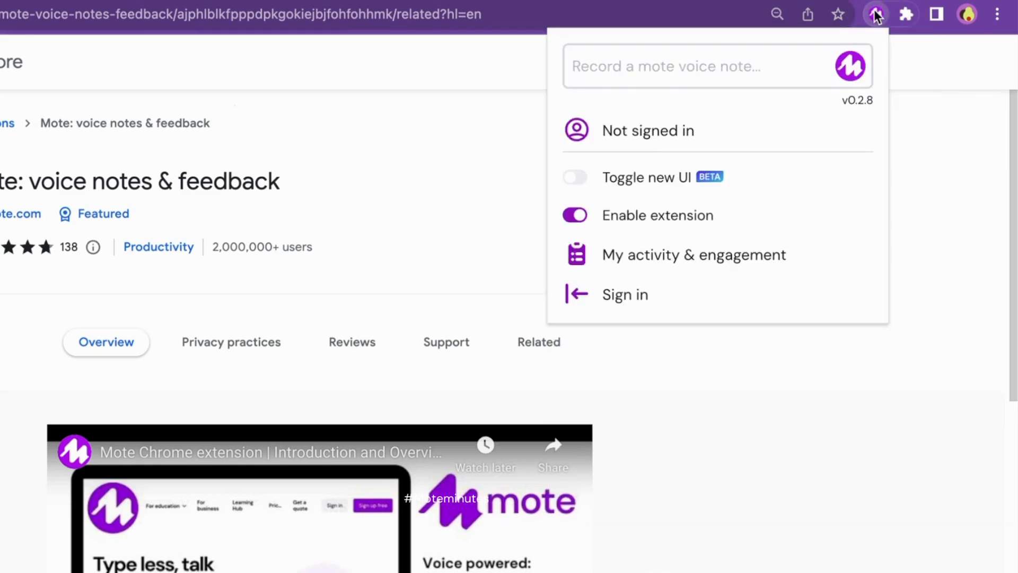
{"action": "left_click", "coordinate": [624, 294]}
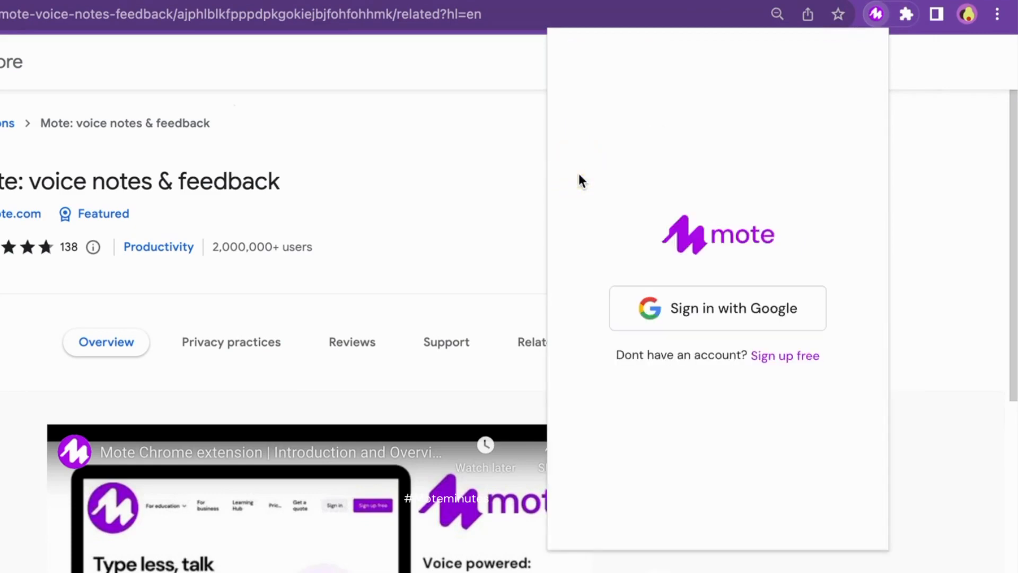
{"action": "left_click", "coordinate": [717, 308]}
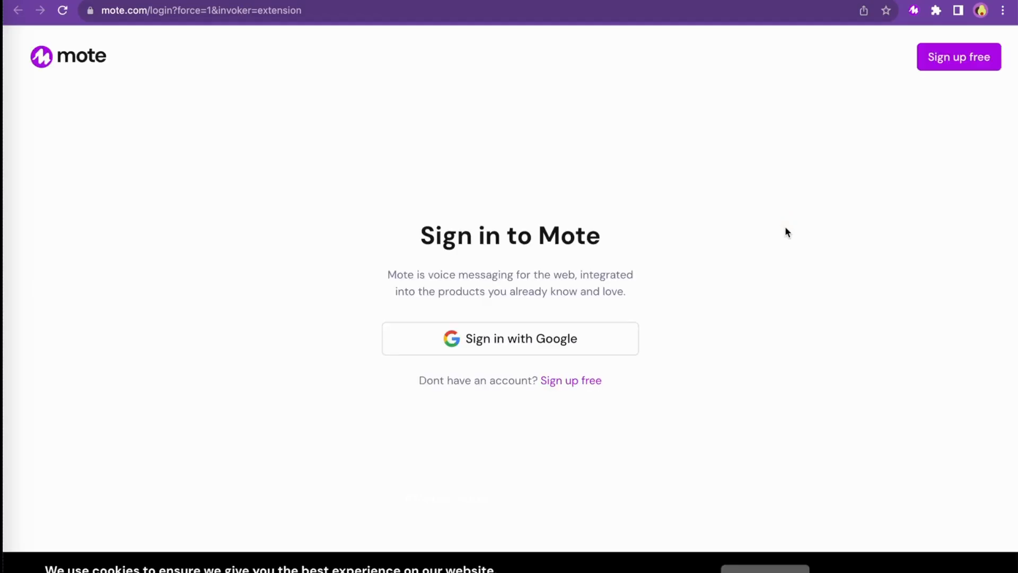
{"action": "left_click", "coordinate": [509, 338]}
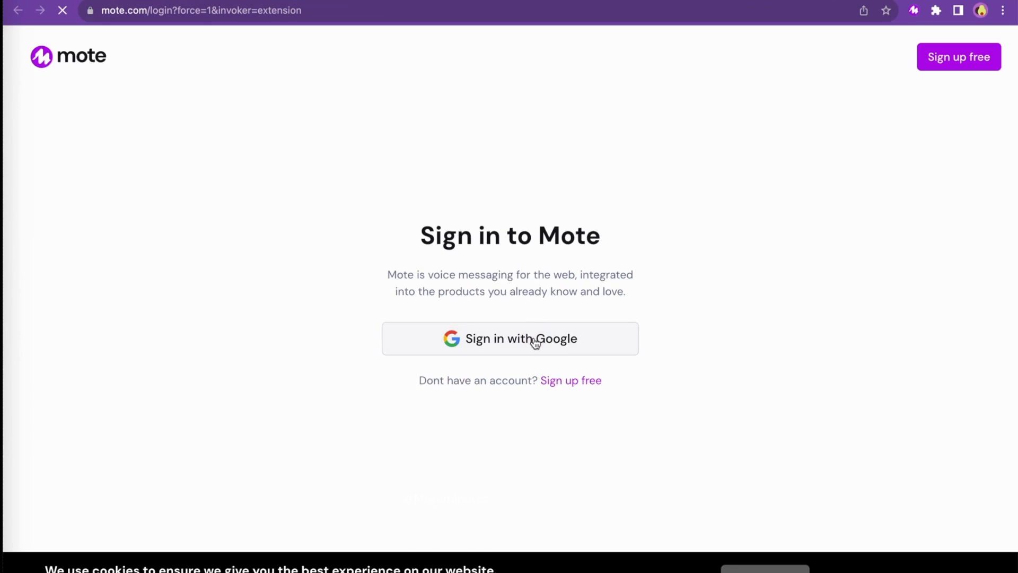
{"action": "left_click", "coordinate": [509, 339]}
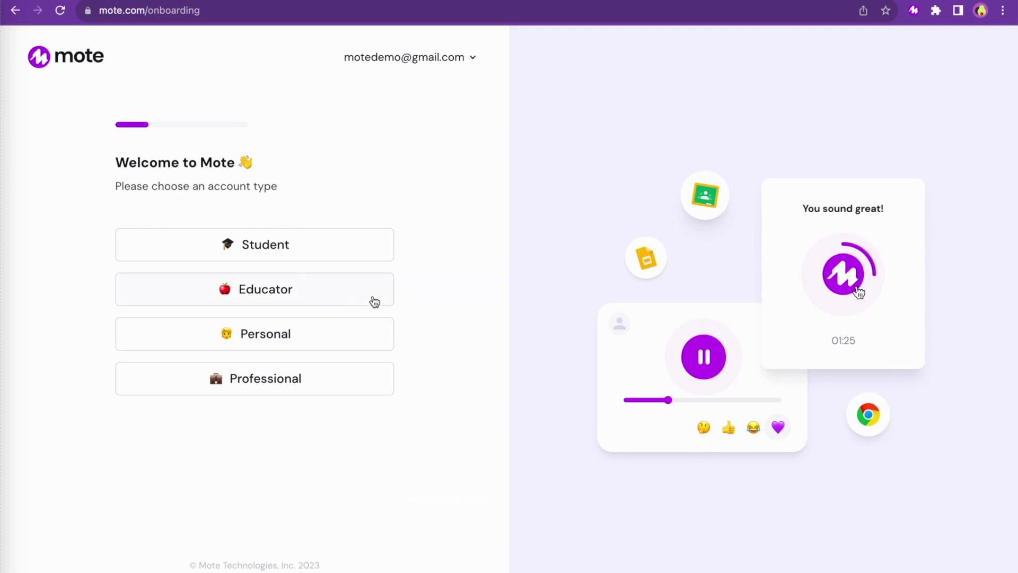
Step: Register as an Educator at 'Mote High School', accepting terms and updates, and complete setup
{"action": "left_click", "coordinate": [254, 289]}
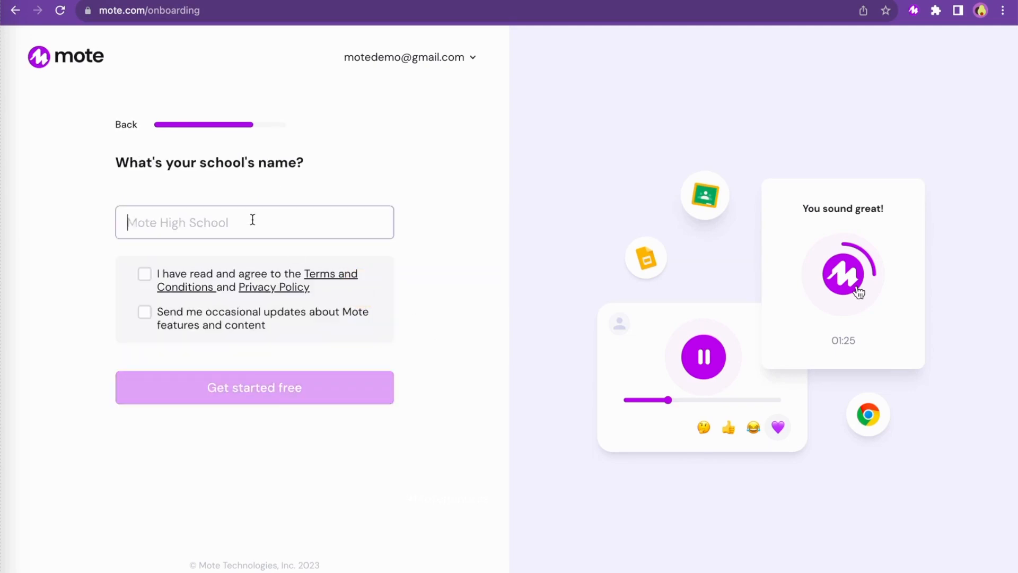
{"action": "type", "text": "Mote High School"}
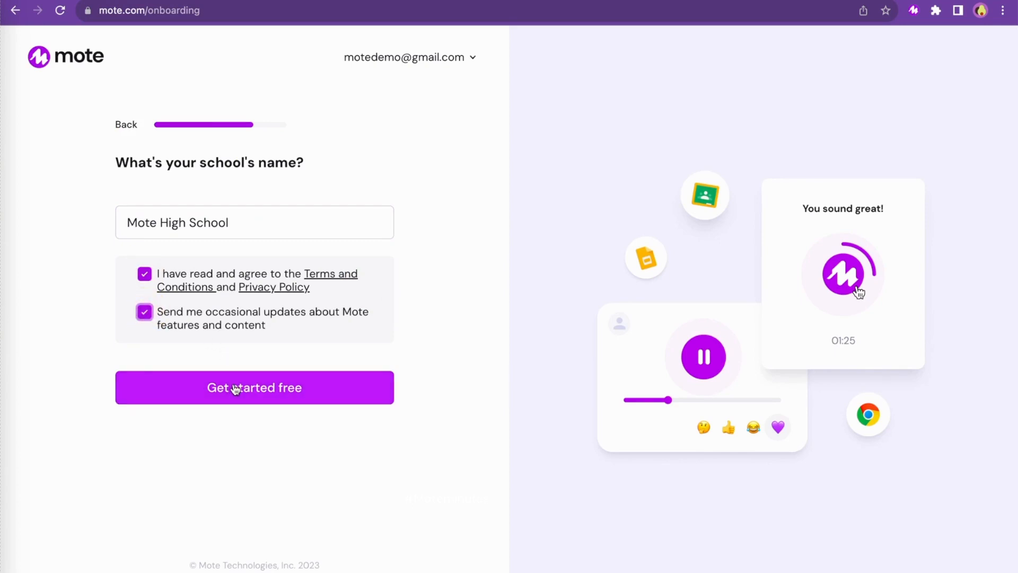
{"action": "left_click", "coordinate": [254, 387]}
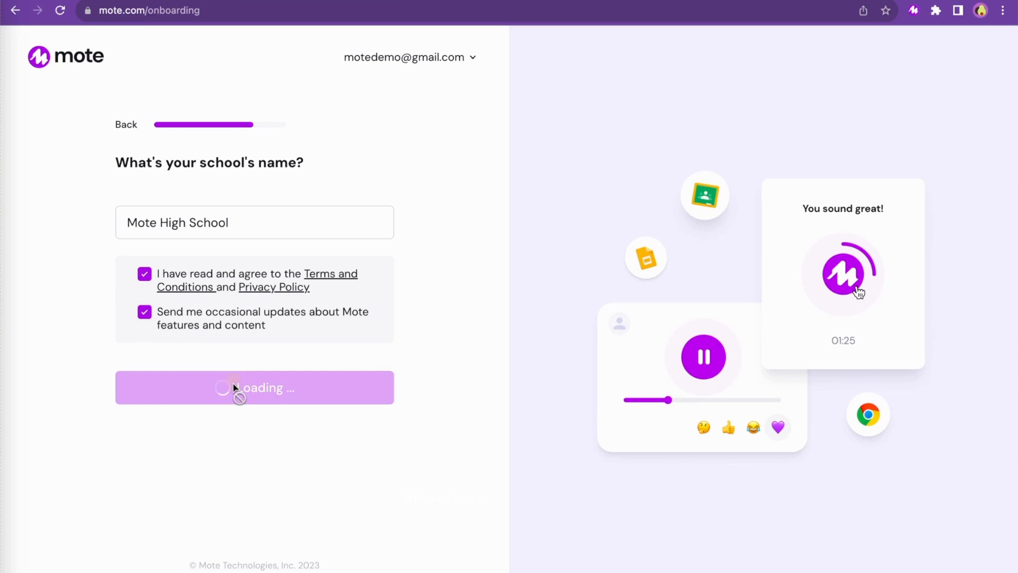
{"action": "left_click", "coordinate": [254, 387]}
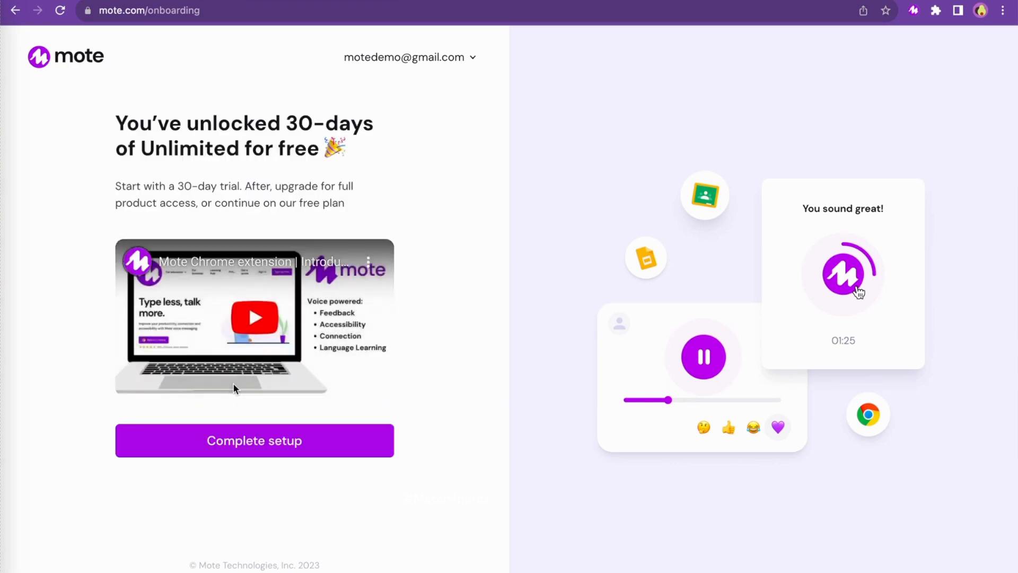
{"action": "mouse_move", "coordinate": [254, 440]}
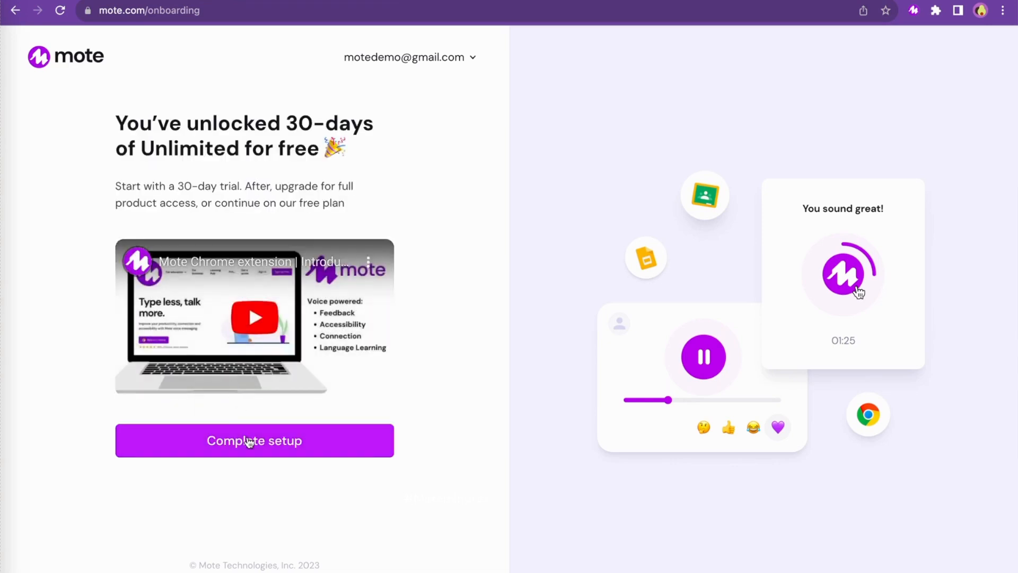
{"action": "left_click", "coordinate": [254, 441]}
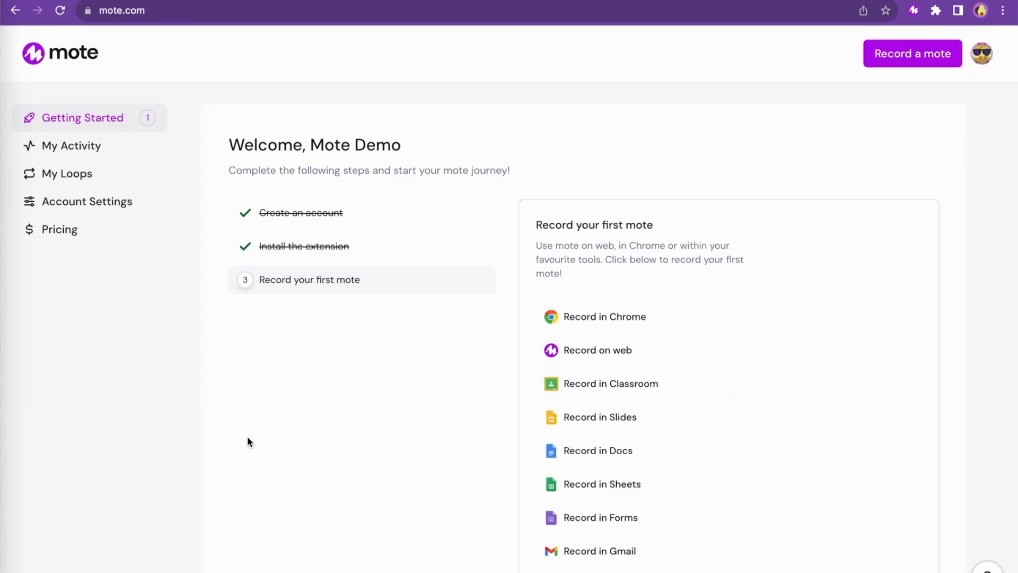
Step: Record a voice note with the web recorder and save it
{"action": "left_click", "coordinate": [598, 350]}
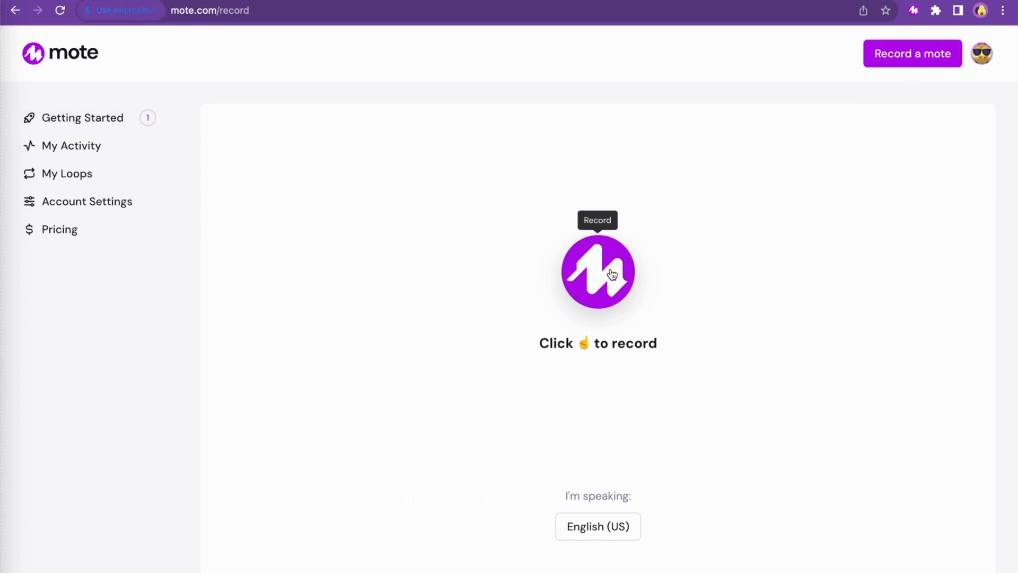
{"action": "left_click", "coordinate": [598, 271]}
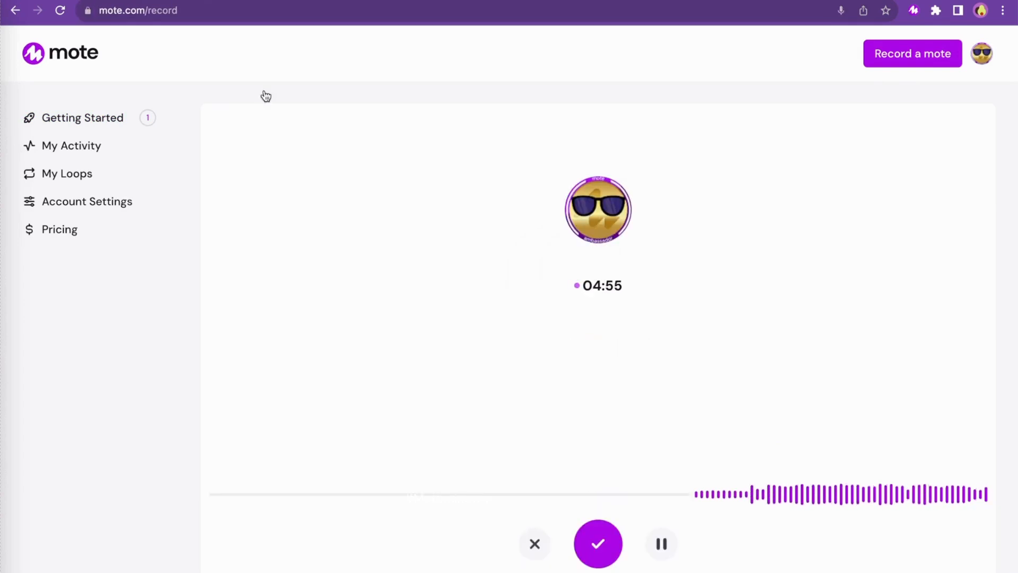
{"action": "left_click", "coordinate": [598, 543]}
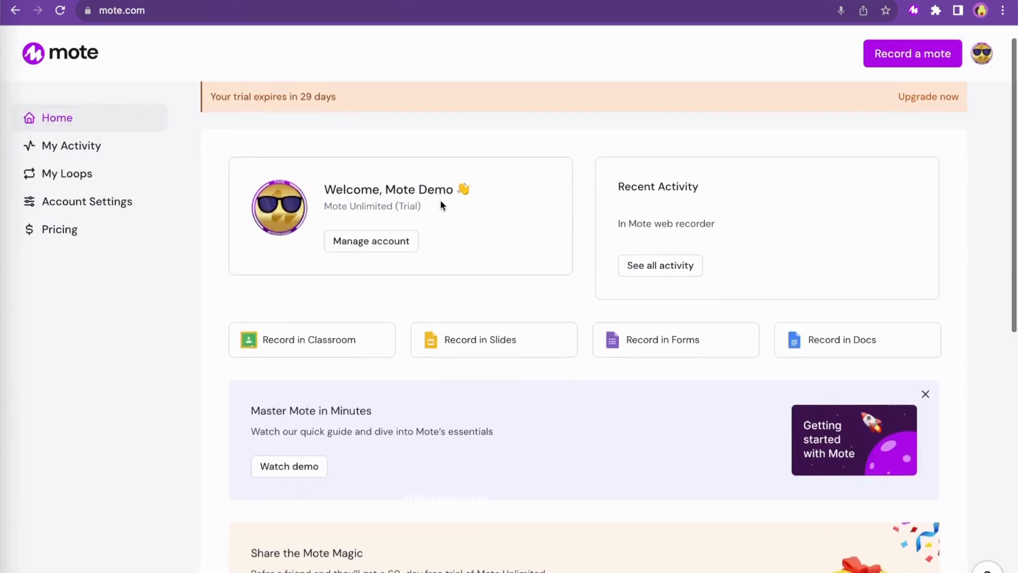
{"action": "scroll", "scroll_direction": "down", "scroll_amount": 3}
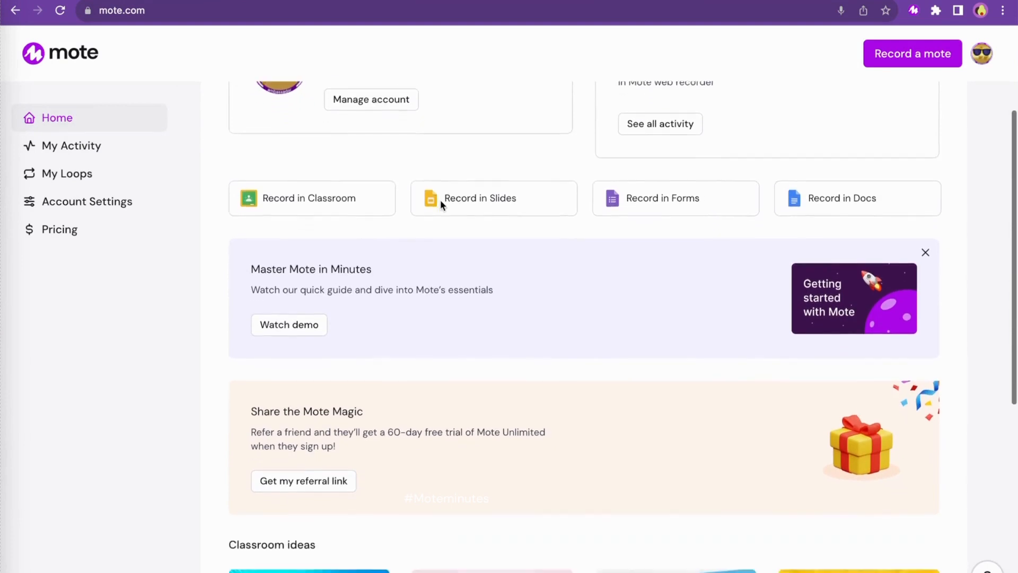
{"action": "scroll", "scroll_direction": "down", "scroll_amount": 3}
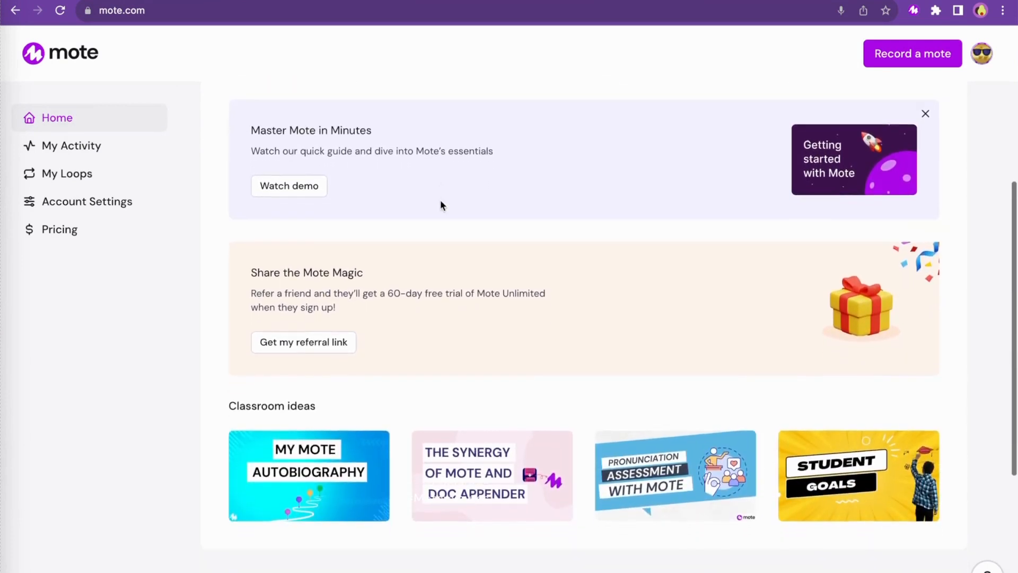
{"action": "scroll", "scroll_direction": "down", "scroll_amount": 3}
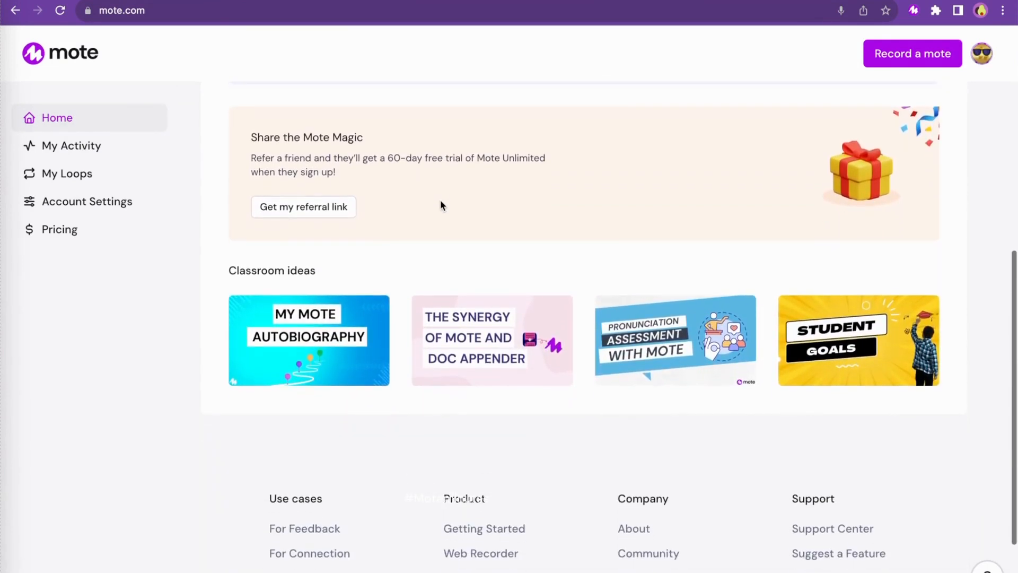
{"action": "scroll", "scroll_direction": "down", "scroll_amount": 3}
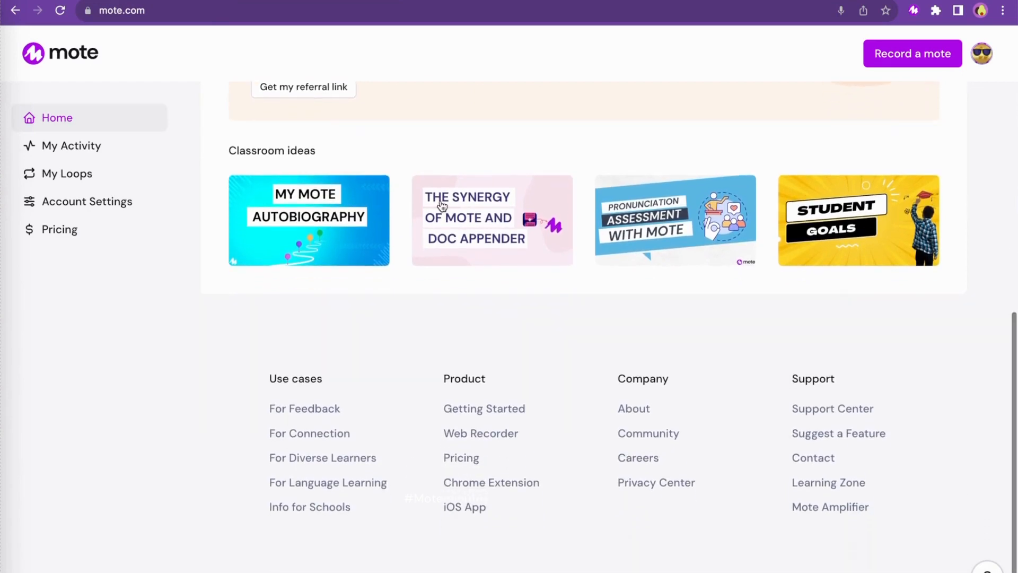
{"action": "scroll", "scroll_direction": "up", "scroll_amount": 3}
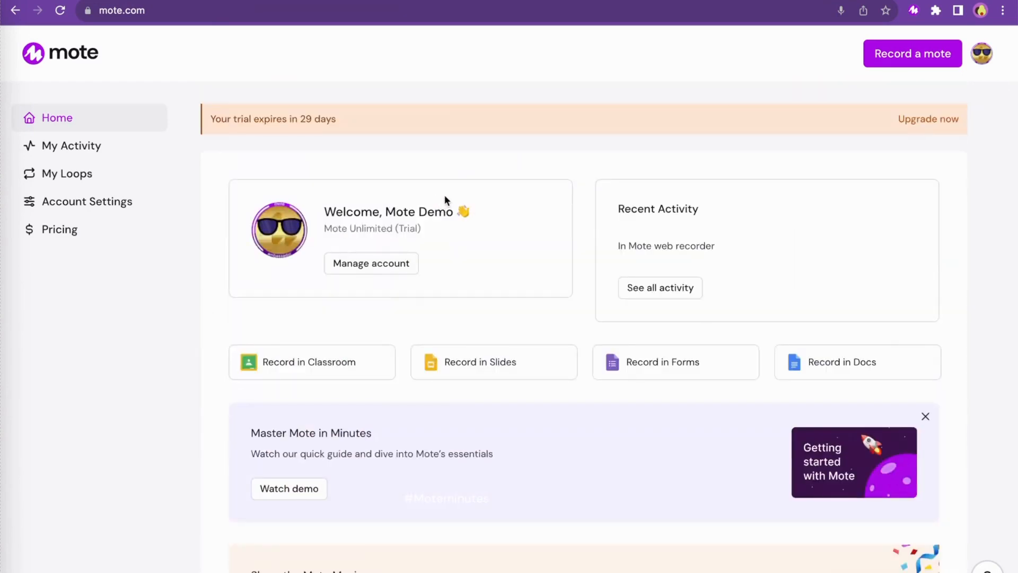